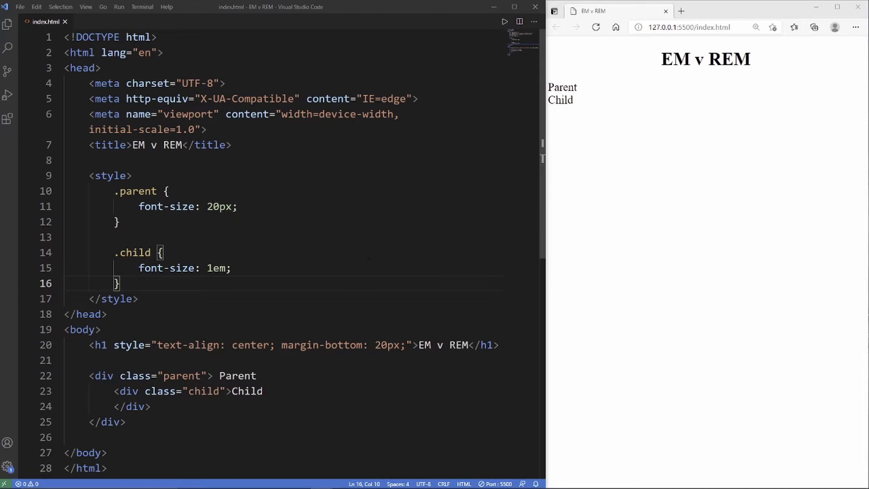
Change the .child rule's font-size from 1em to 1.5em in index.html.
scroll("down", 3)
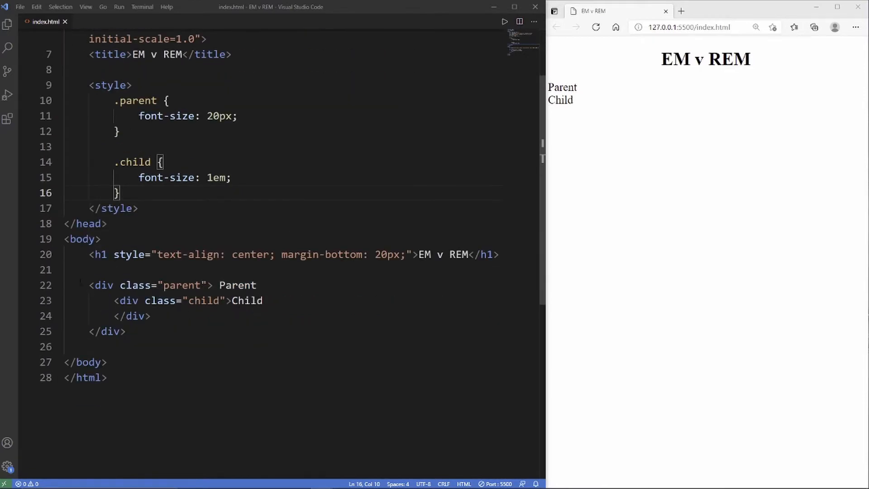
left_click_drag(88, 285, 125, 331)
type(".5")
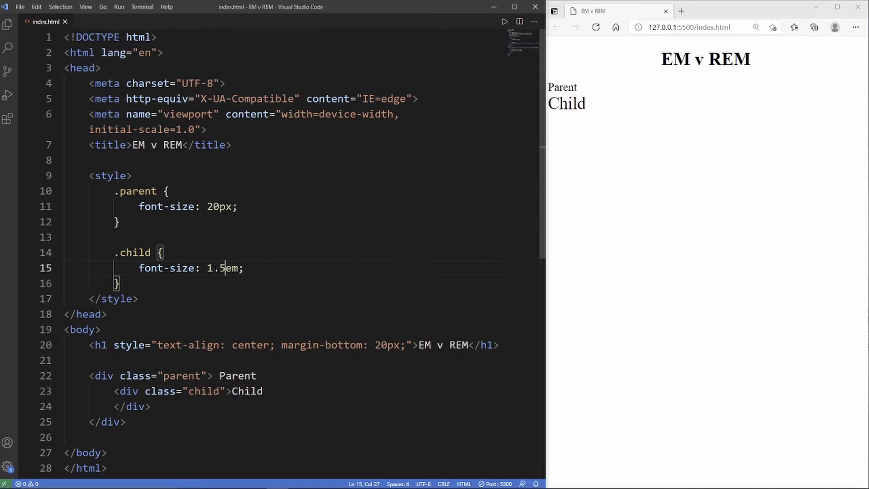
mouse_move(624, 94)
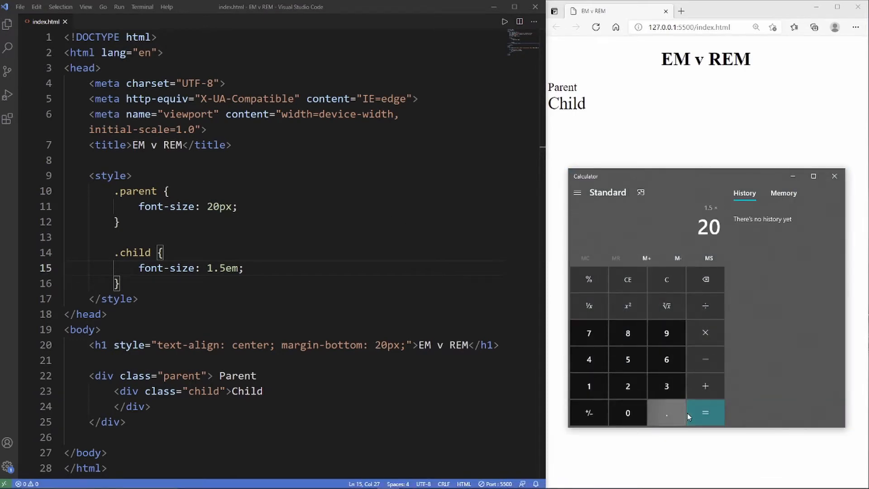
Compute 1.5 × 20 = 30 in Calculator to confirm the child's 30px size, then close it.
left_click(704, 412)
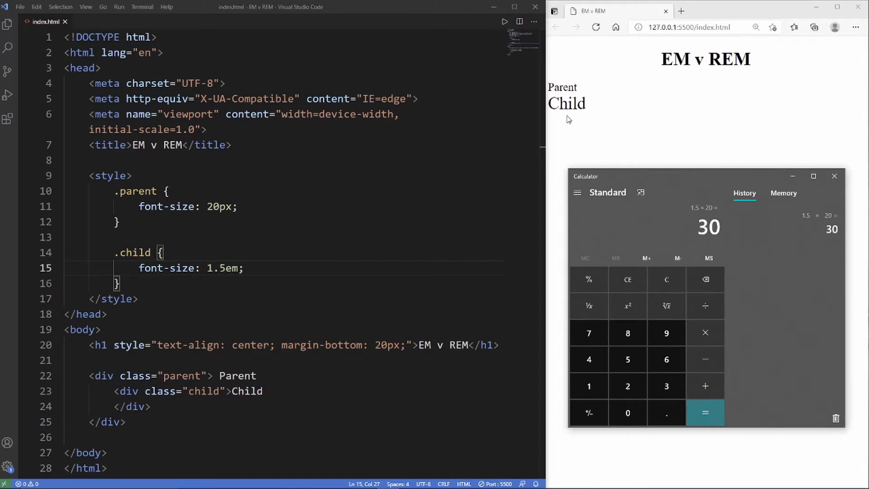
mouse_move(581, 99)
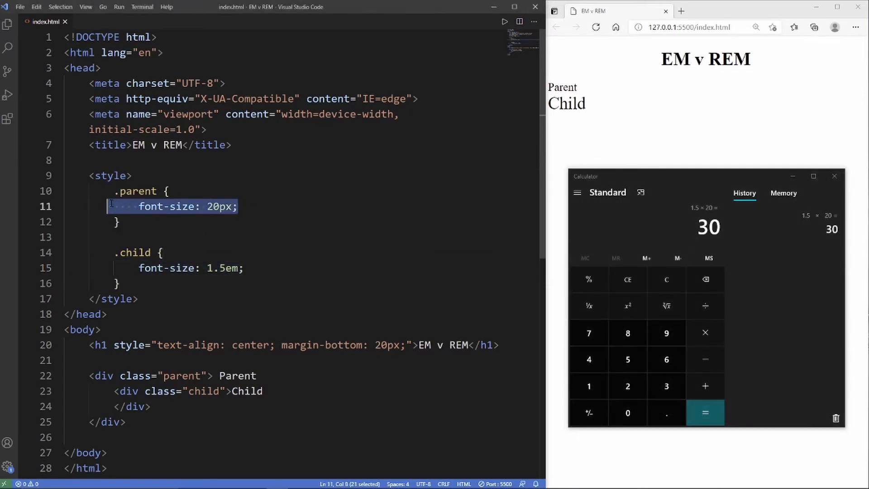
left_click(303, 212)
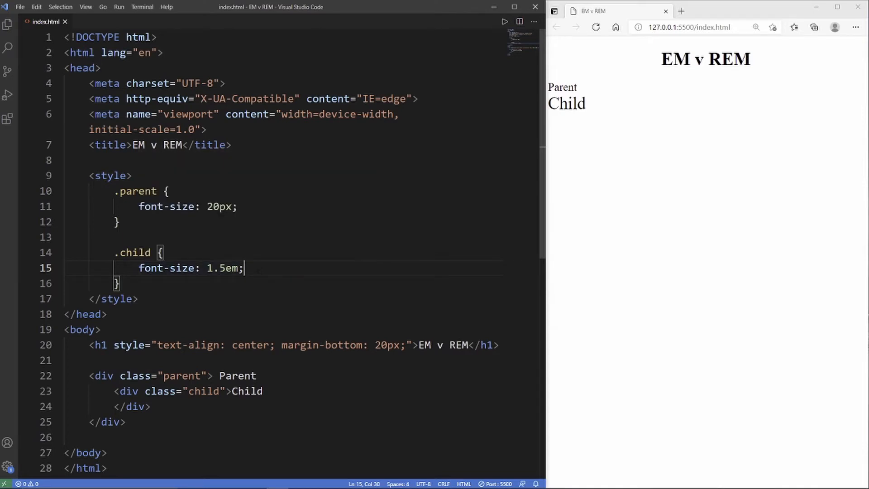
Add padding-top: 1.5em to the .child rule so Child sits lower below Parent.
type("padding-top: ;")
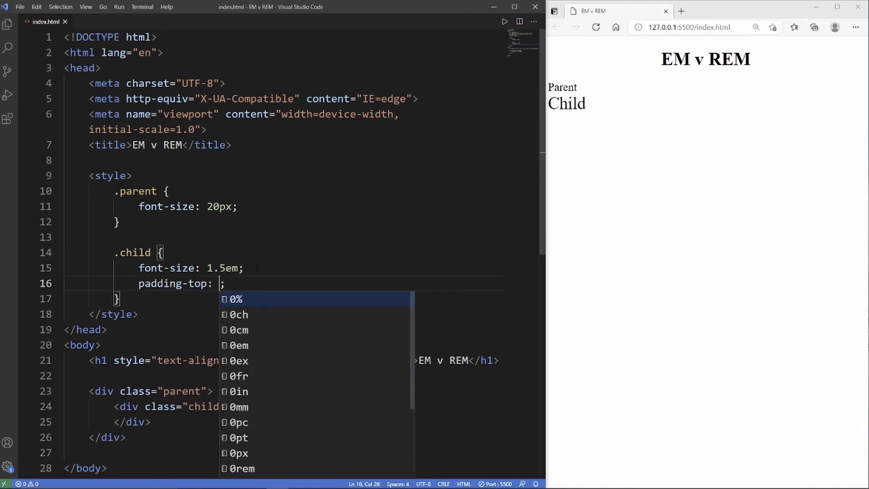
type("1.")
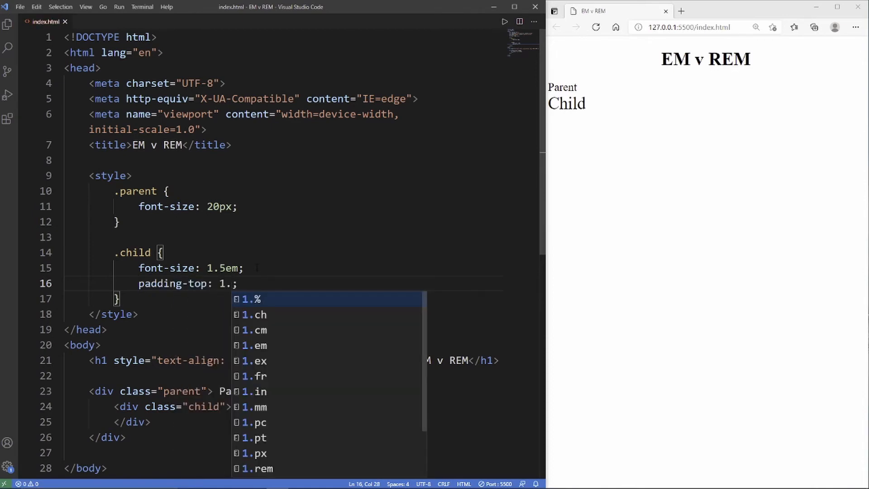
type("5em")
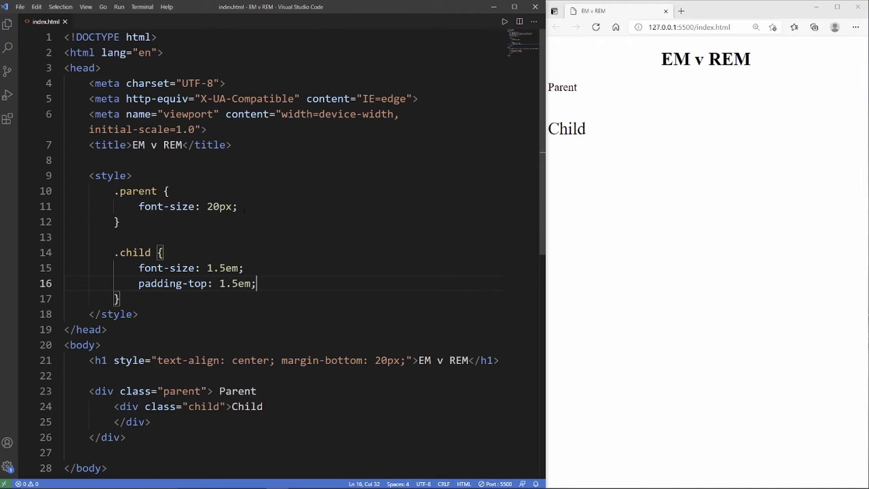
Select the child's 1.5em declaration and remove the padding-top experiment again.
left_click_drag(133, 206, 237, 206)
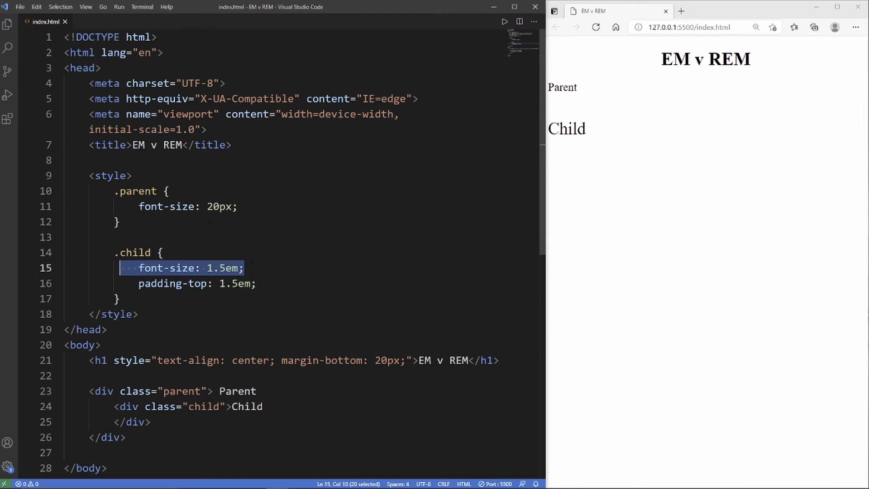
left_click(248, 207)
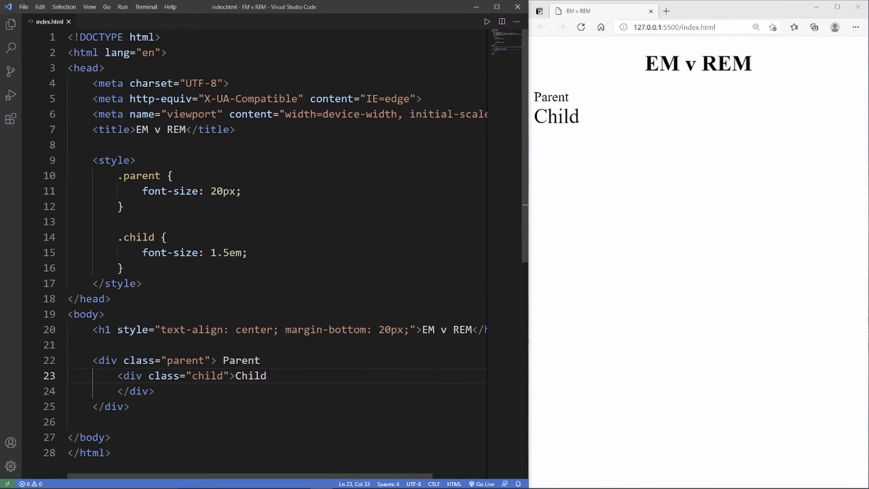
Nest .child divs via Emmet holding the texts Child 2 and Child 3 inside the child.
type(".child")
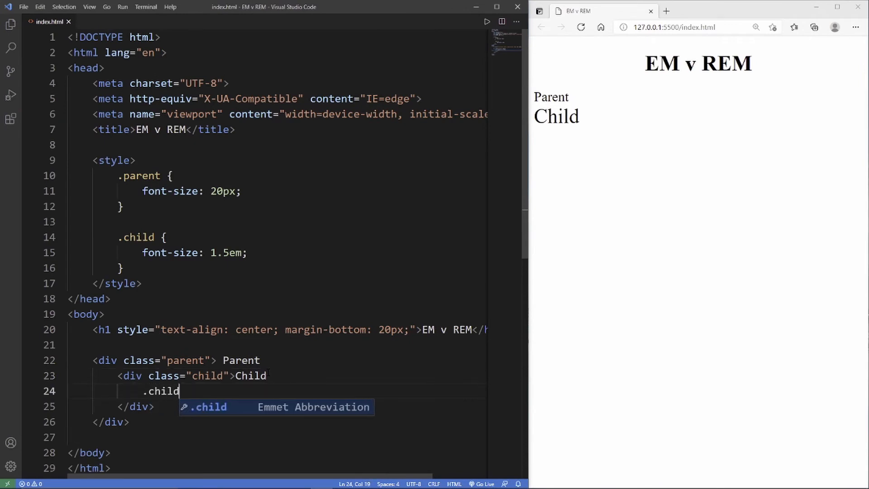
key("Tab")
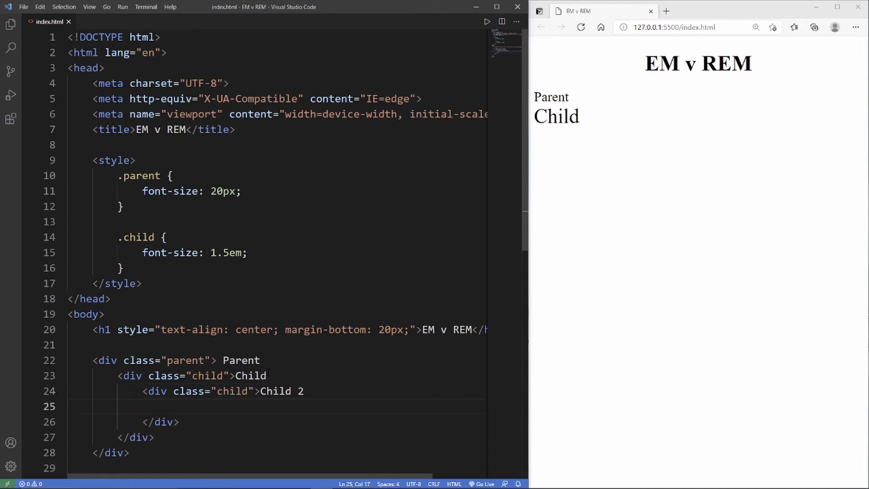
type(".child\">c</div>")
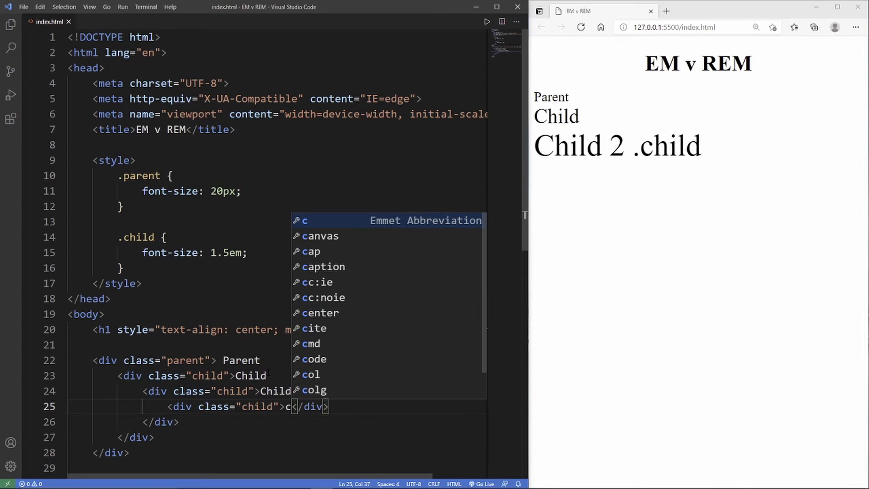
type("hild 3")
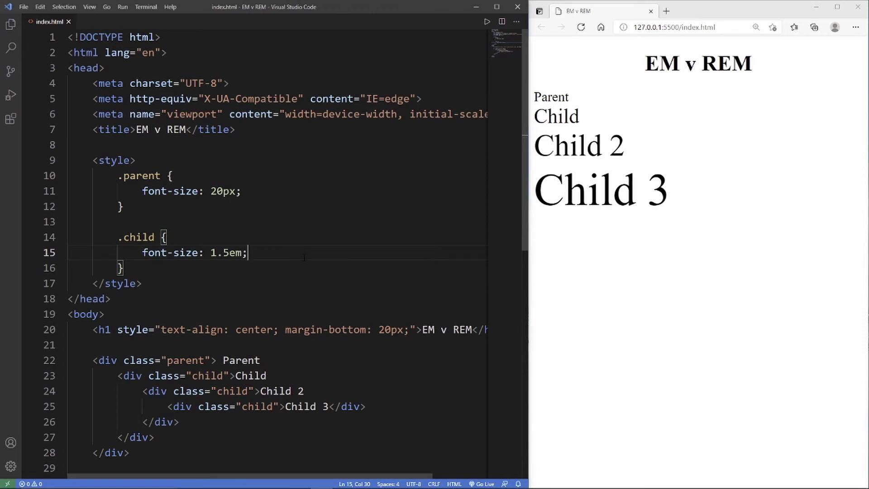
left_click_drag(142, 253, 248, 252)
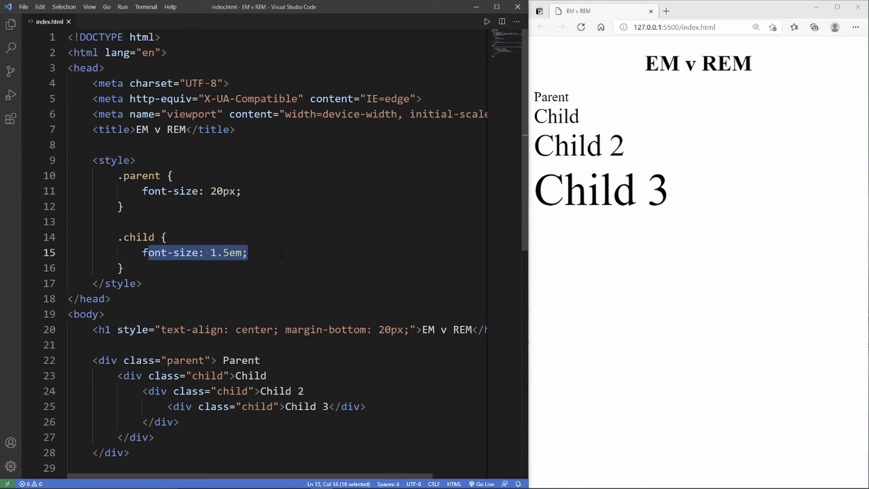
left_click(266, 375)
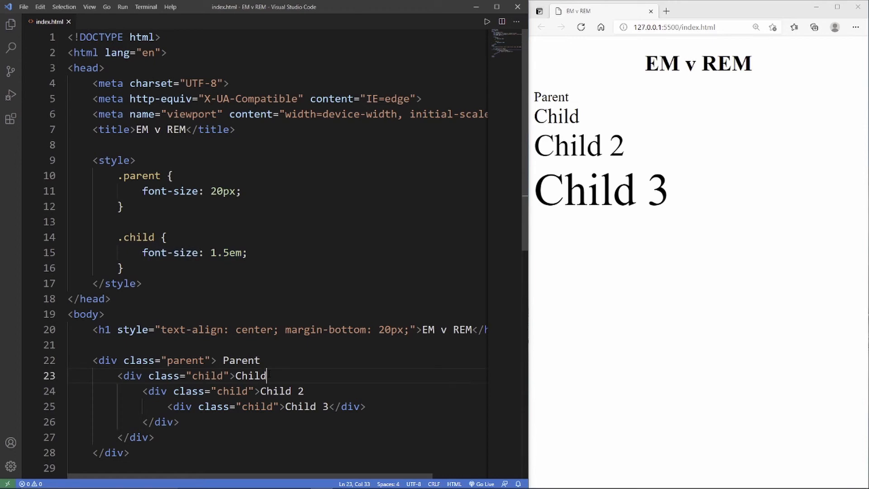
left_click(309, 391)
type("padding-top: ;")
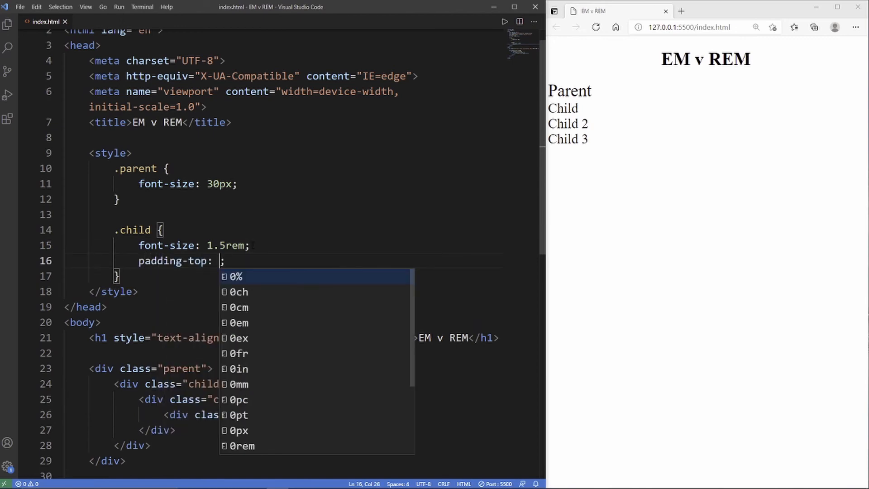
Set the .child rule's padding-top value to 1.5rem.
type("1.5rem")
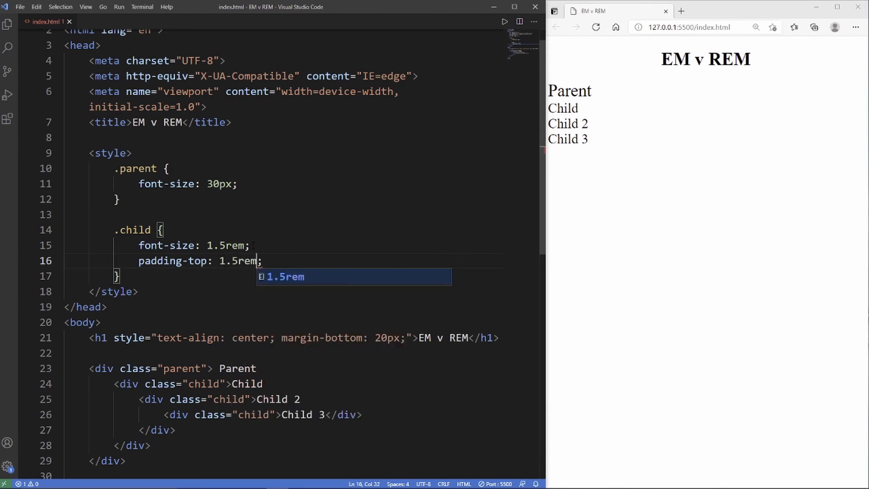